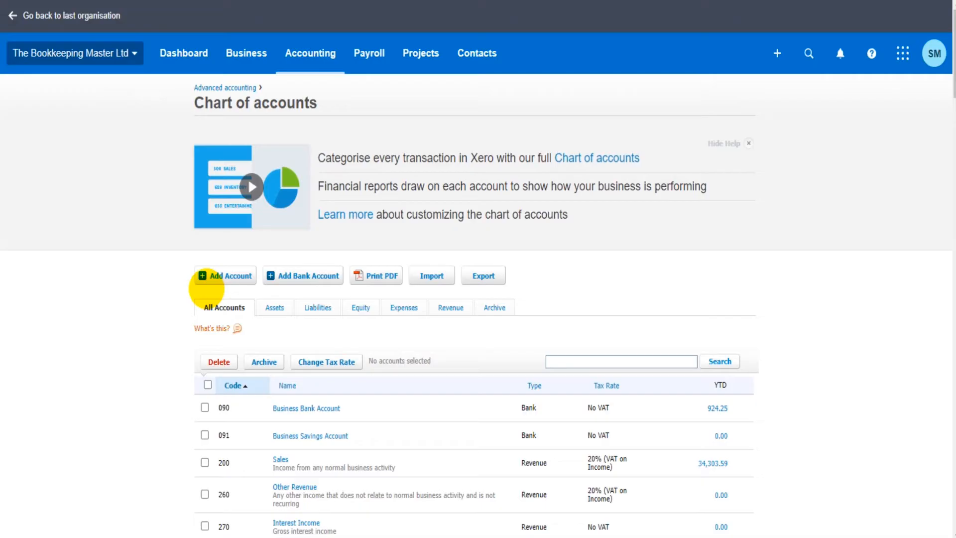
- Scroll through the chart of accounts and start a new account with Add Account
scroll(down, 3)
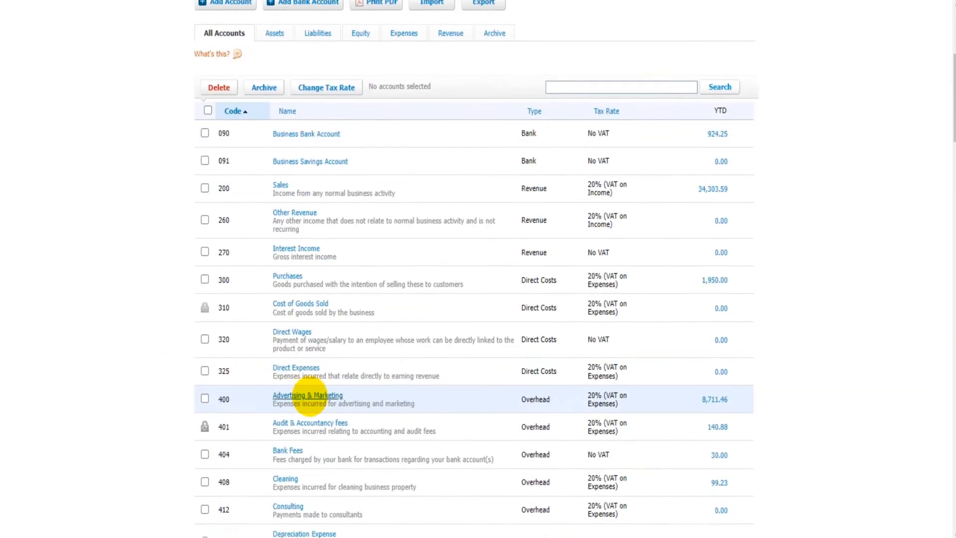
scroll(down, 3)
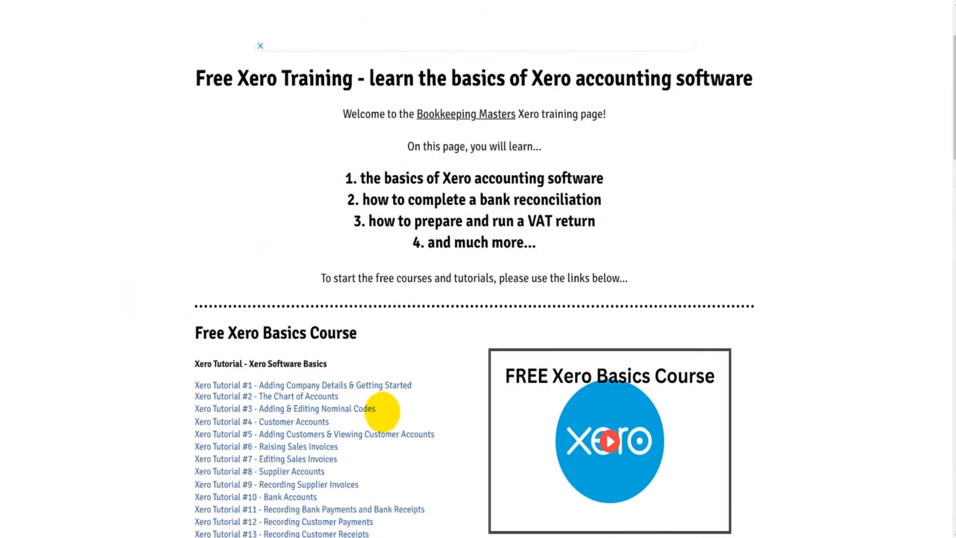
scroll(down, 3)
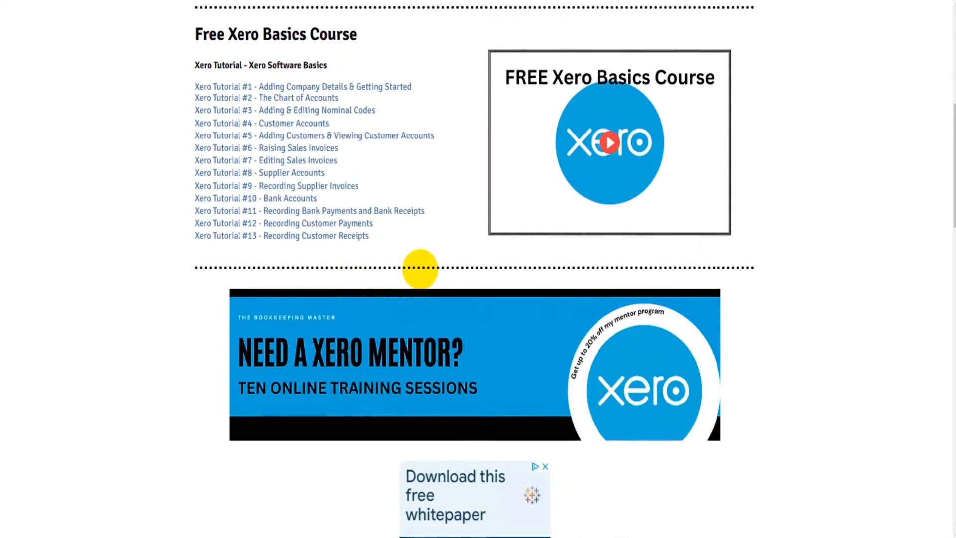
scroll(up, 3)
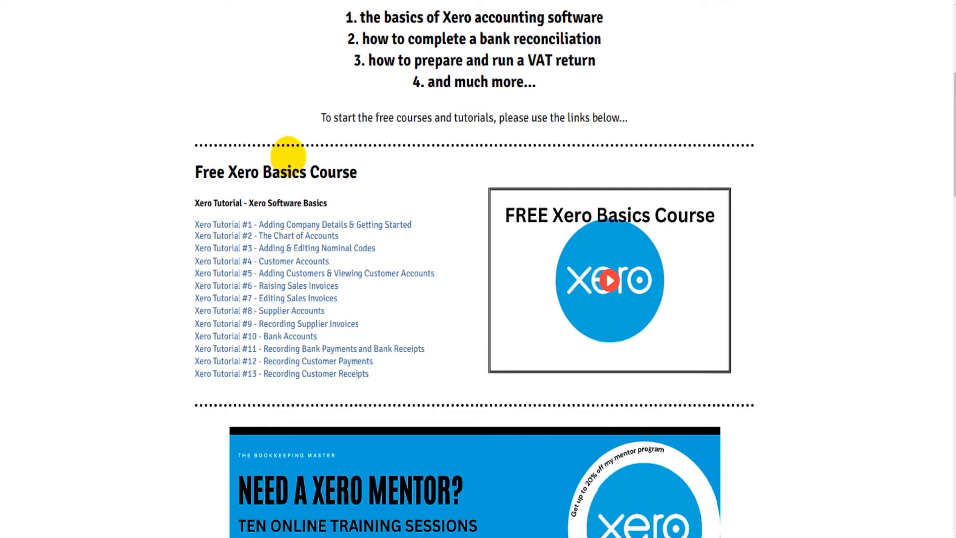
click(266, 235)
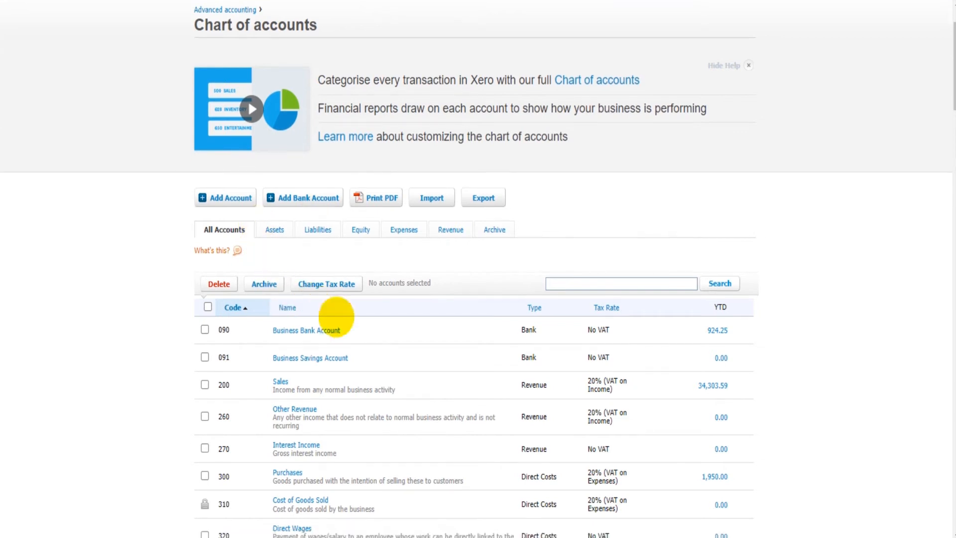
scroll(down, 3)
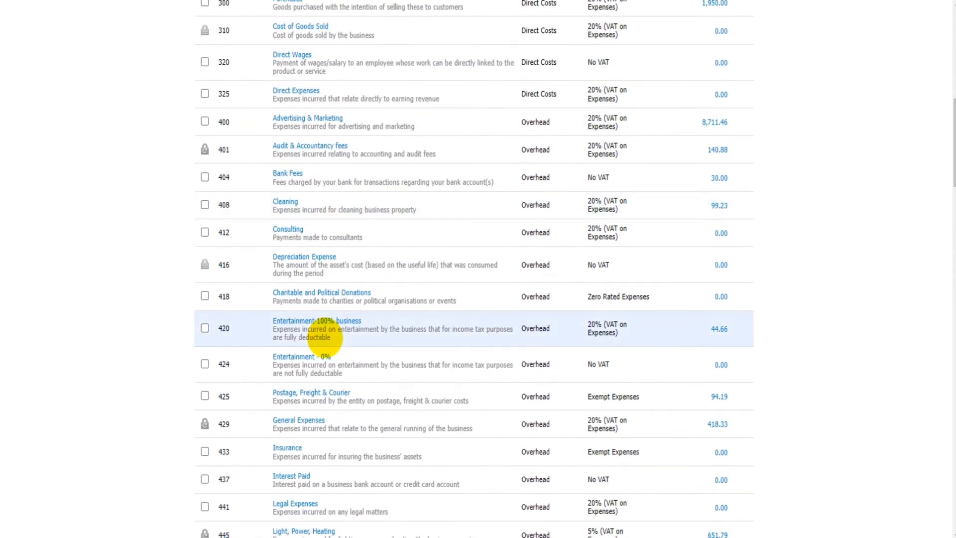
scroll(down, 3)
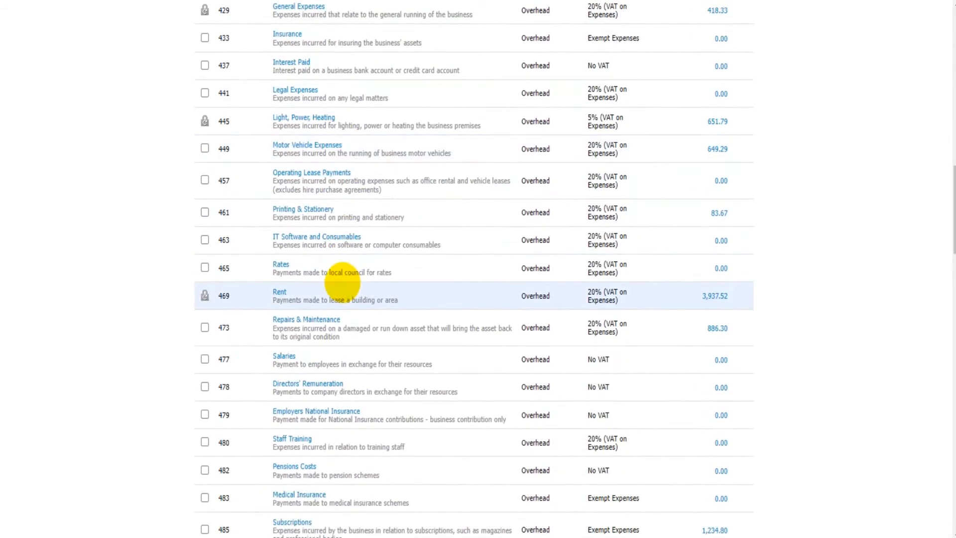
scroll(down, 3)
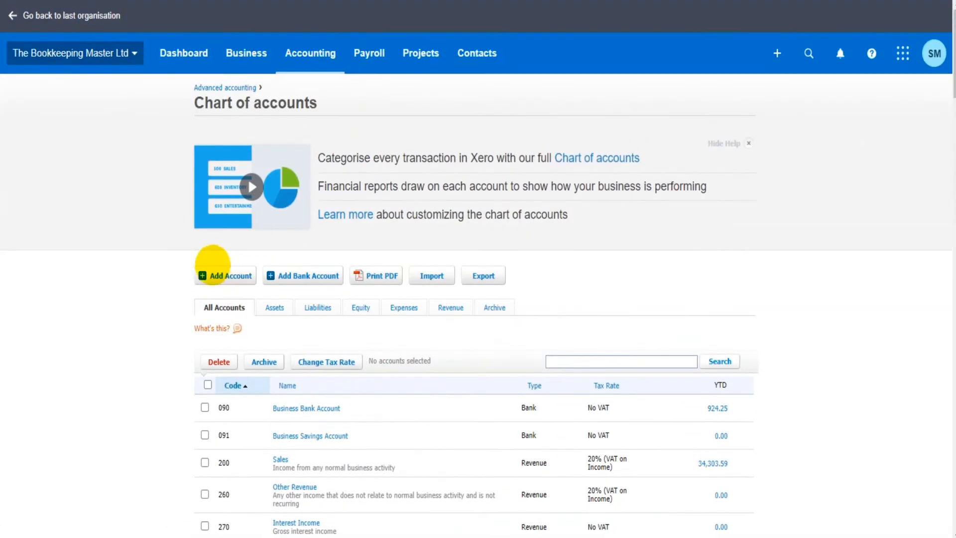
click(225, 275)
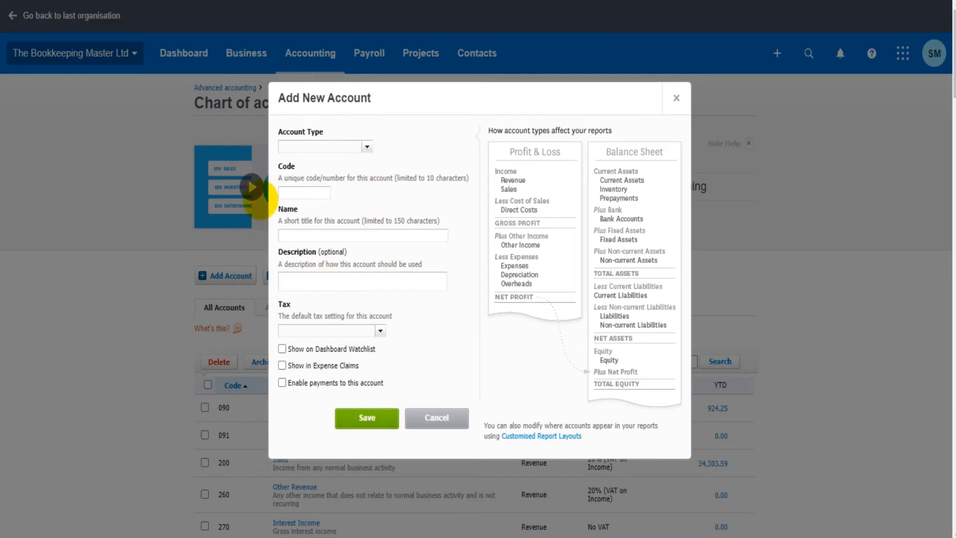
- Browse the Account Type list without choosing a type
click(367, 146)
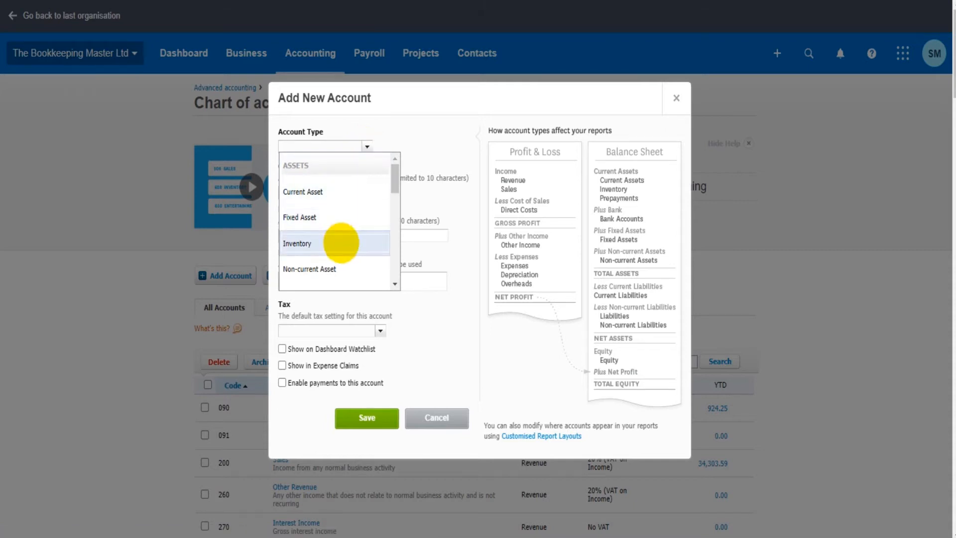
scroll(down, 3)
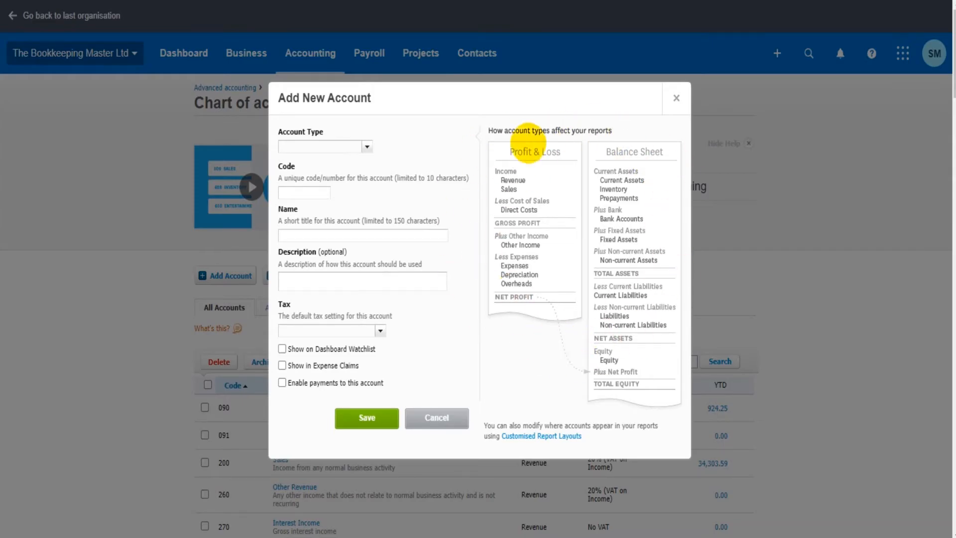
mouse_move(483, 249)
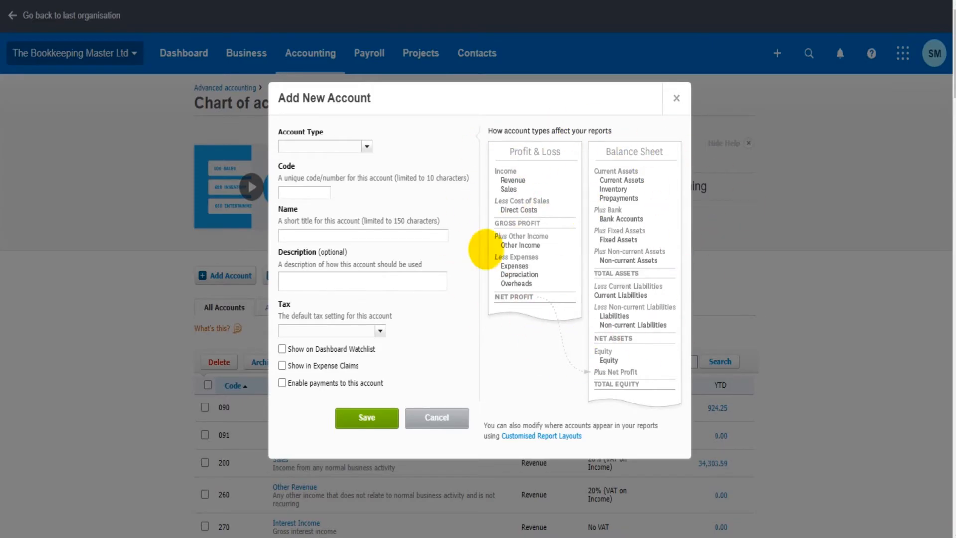
mouse_move(604, 275)
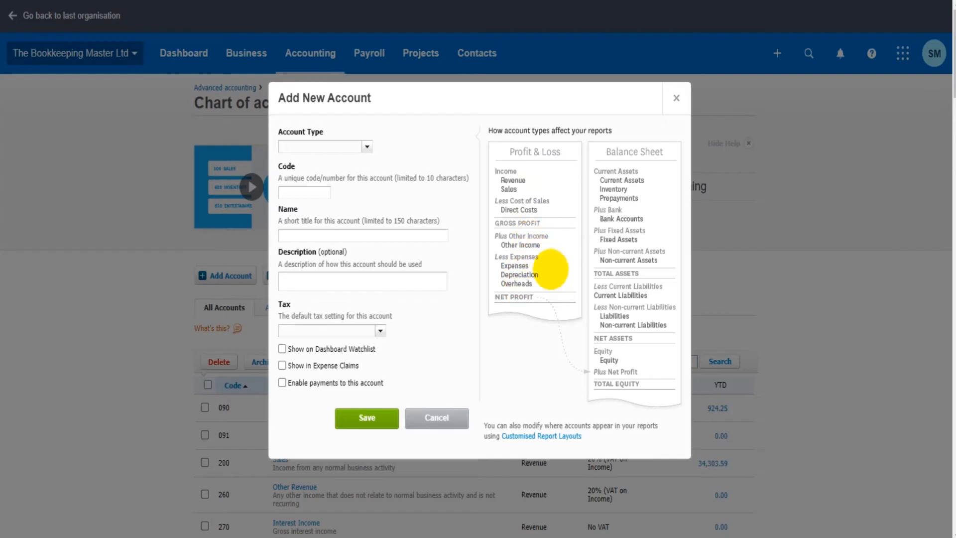
mouse_move(543, 314)
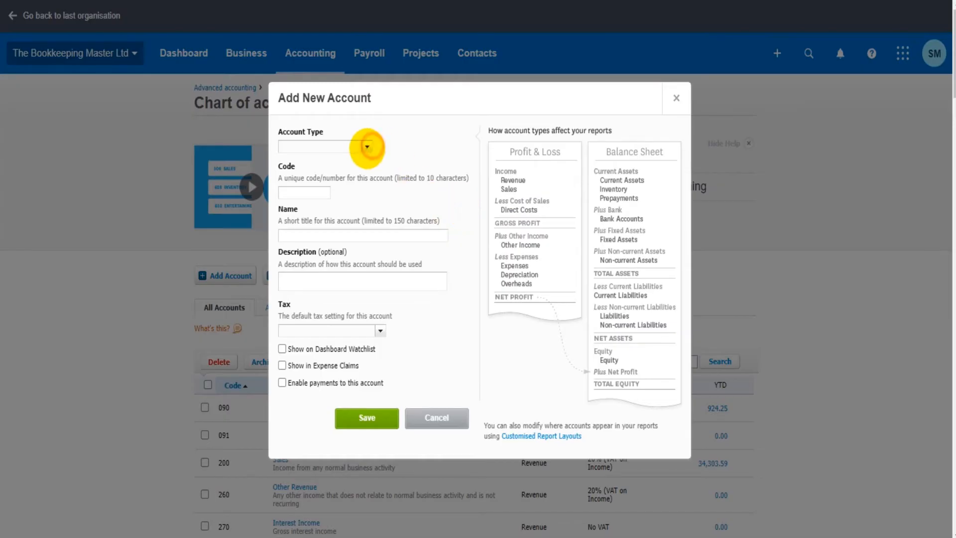
- Choose Sales under Revenue as the account type, filling tax as 20% VAT on Income
click(366, 147)
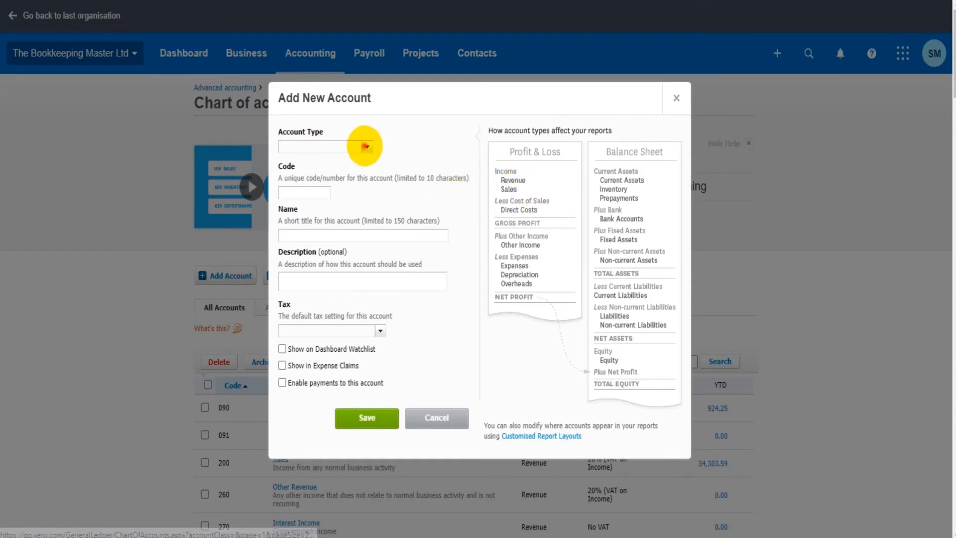
click(365, 146)
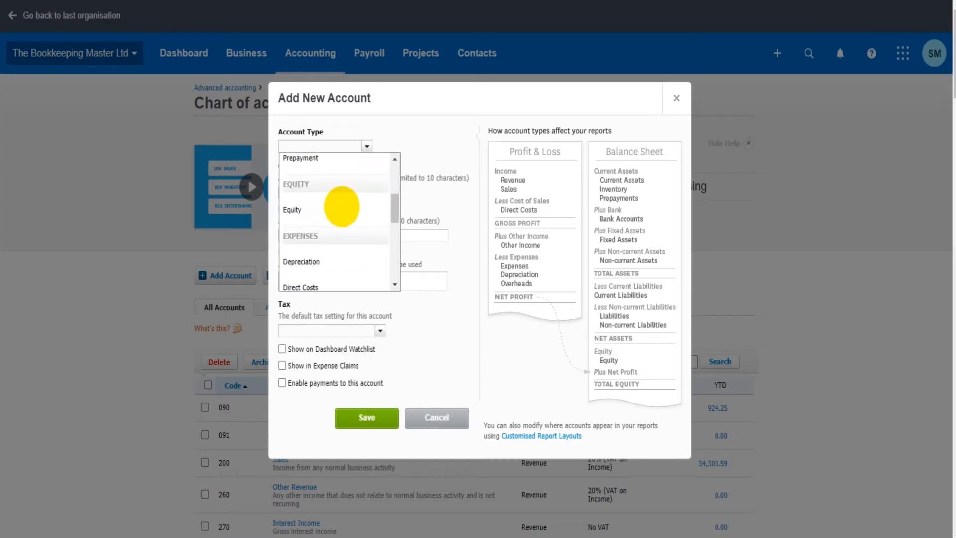
scroll(down, 3)
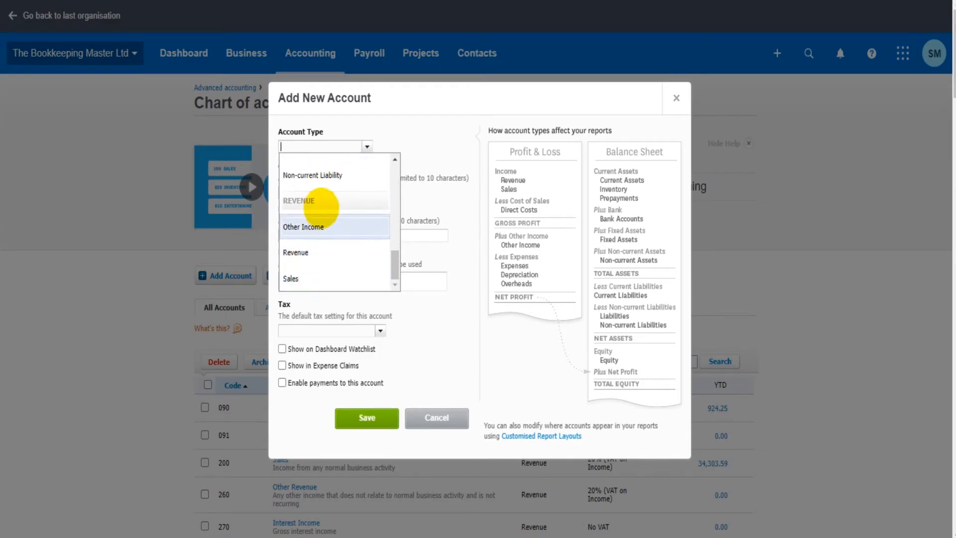
click(289, 277)
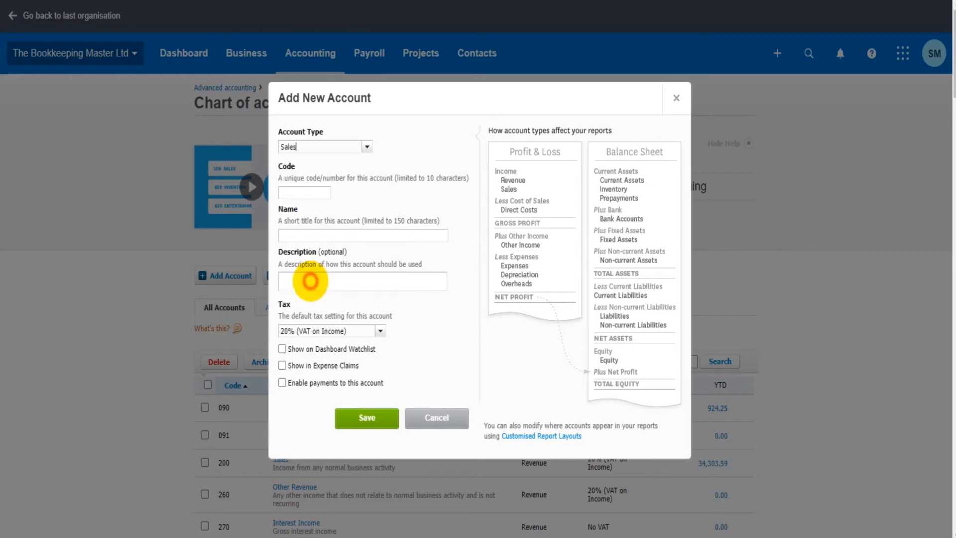
- Give the new account code 4000 and the name Shop Sales
click(303, 193)
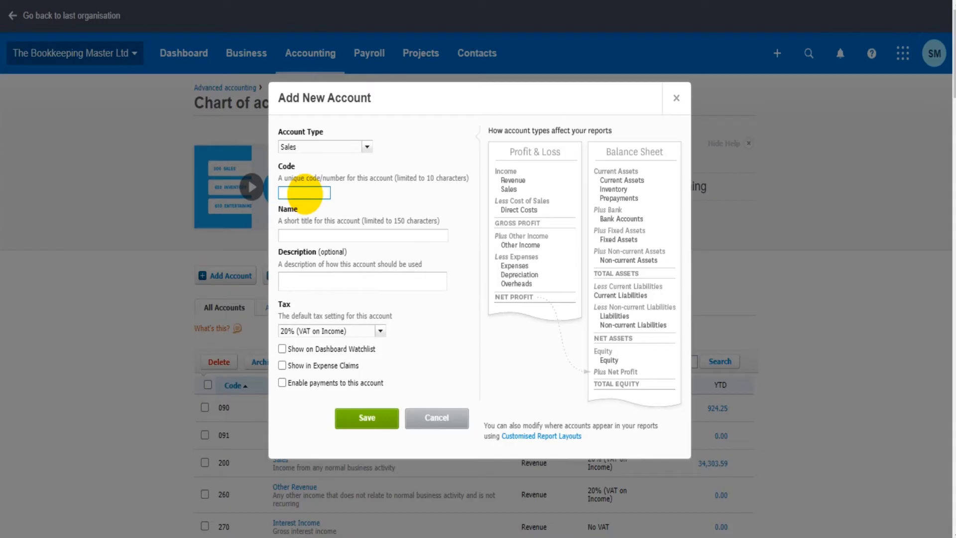
text(4000)
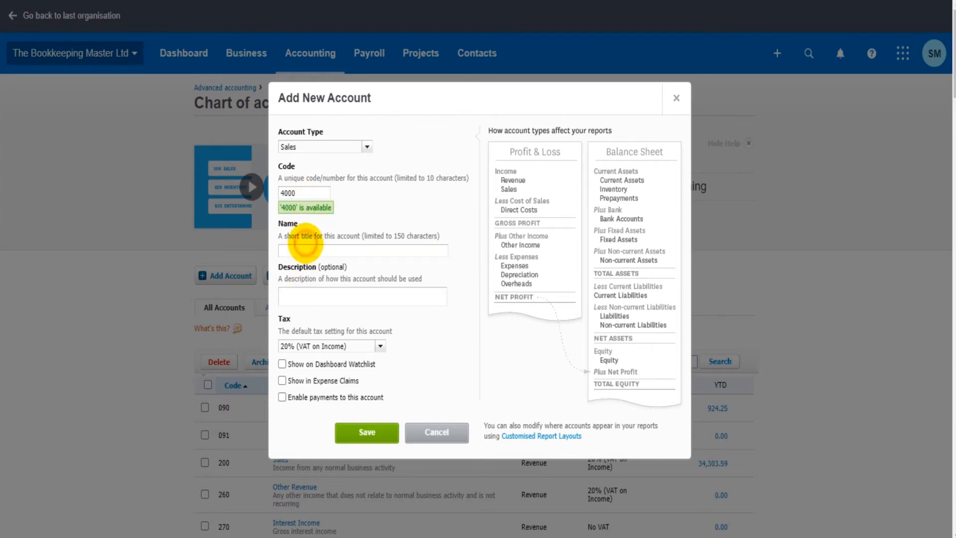
click(363, 251)
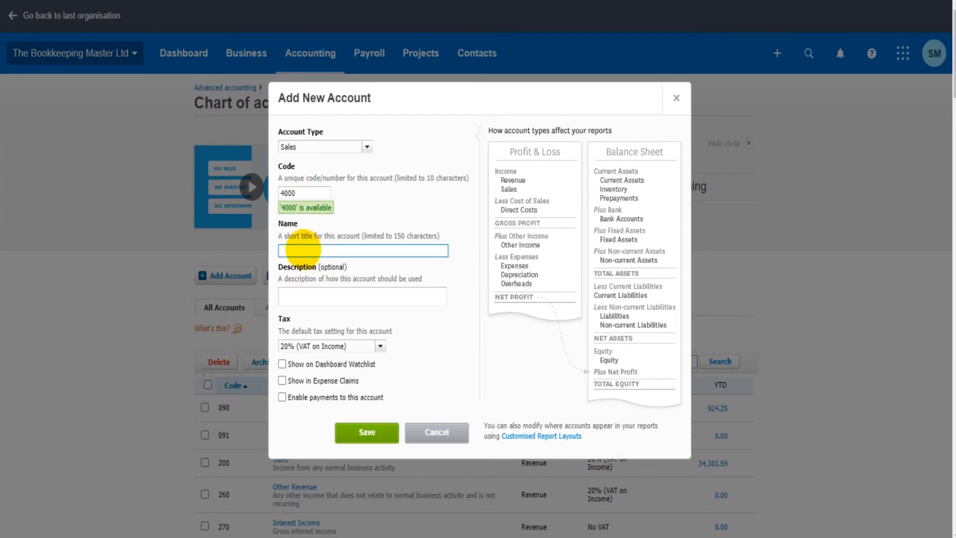
text(Sales)
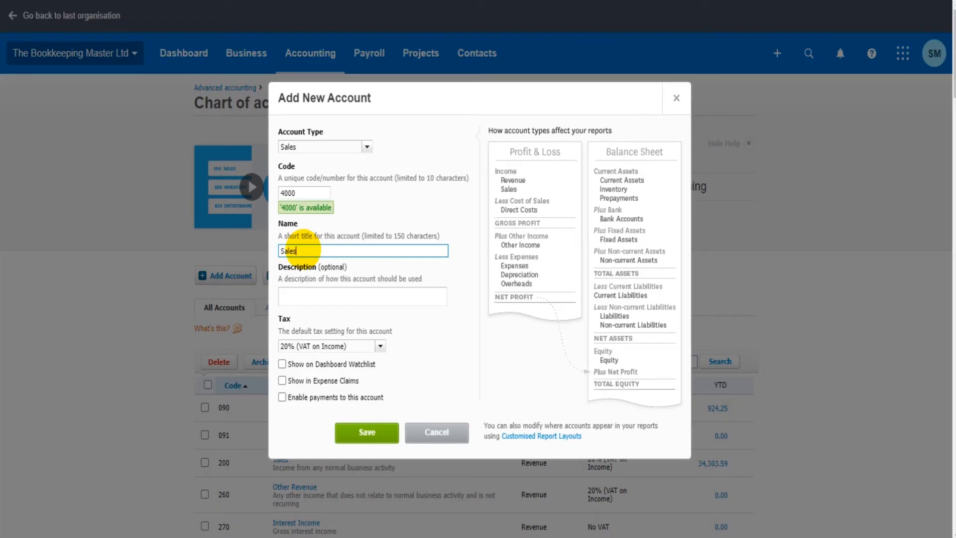
text(Shop S)
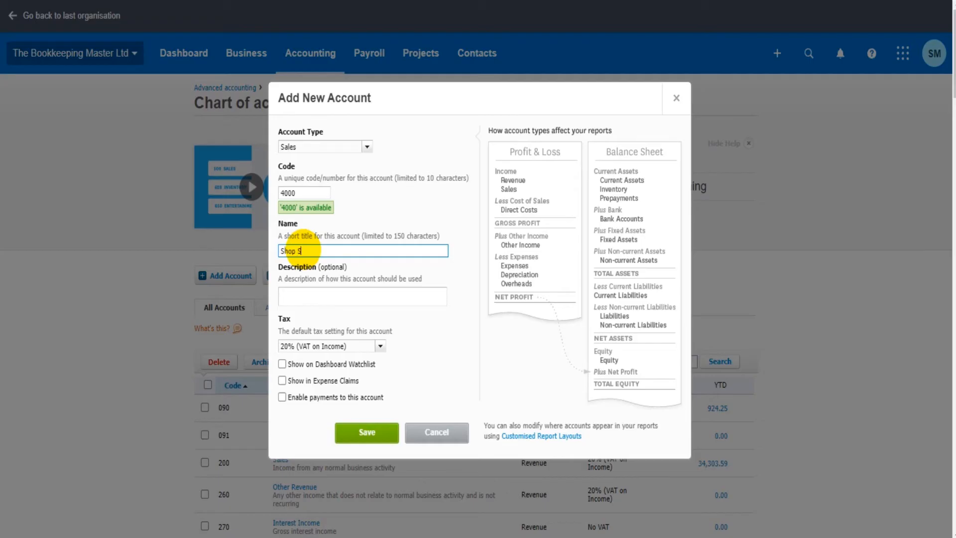
text(ales)
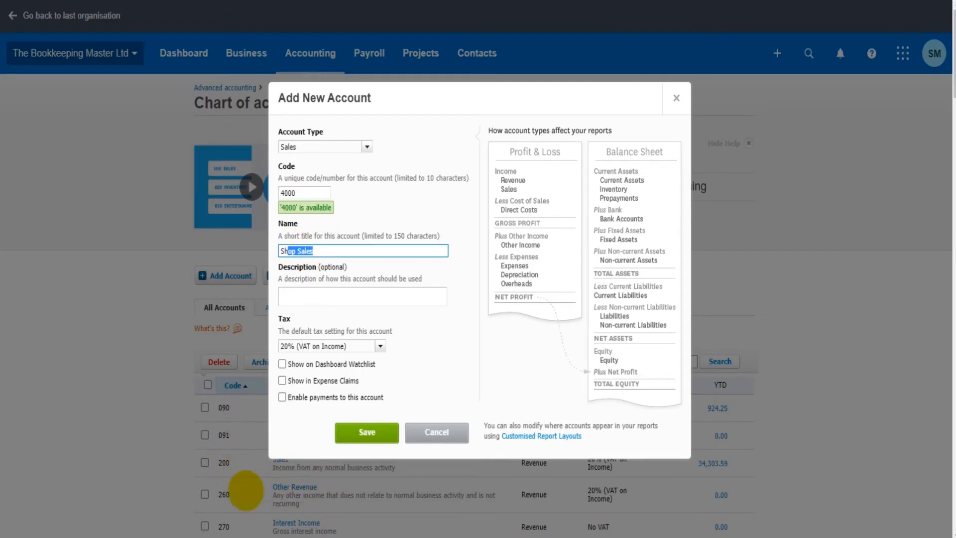
click(362, 251)
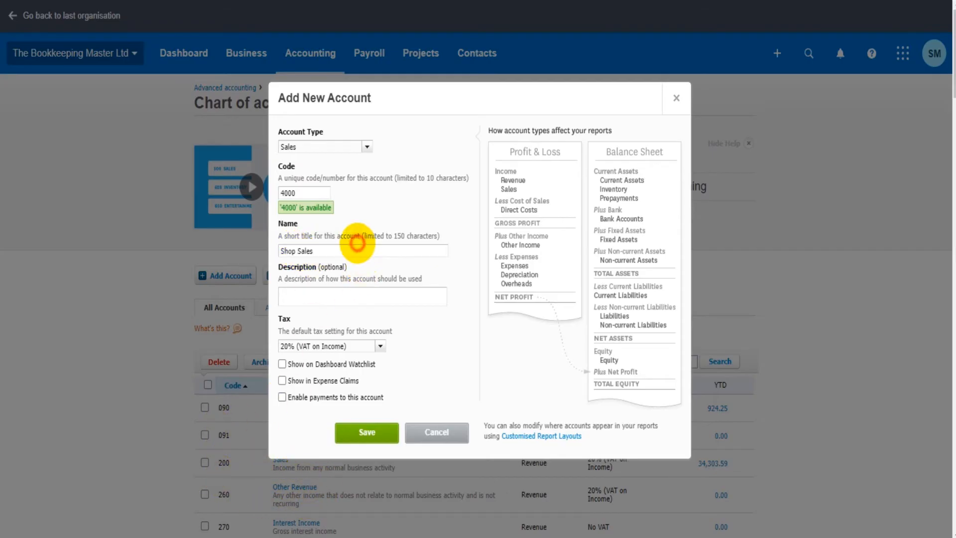
- Enter the description 'Sales from shop on Bookkeeping Street, premise'
click(362, 297)
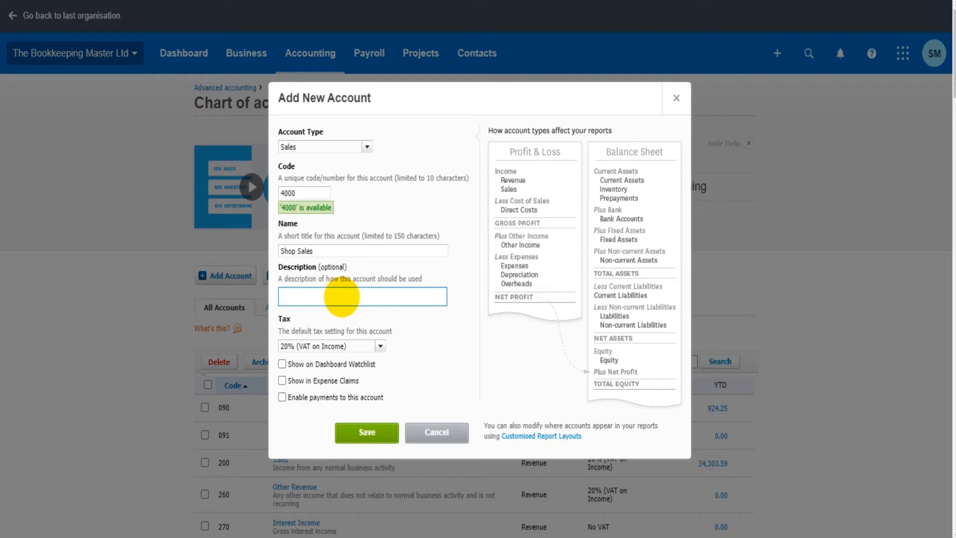
text(S)
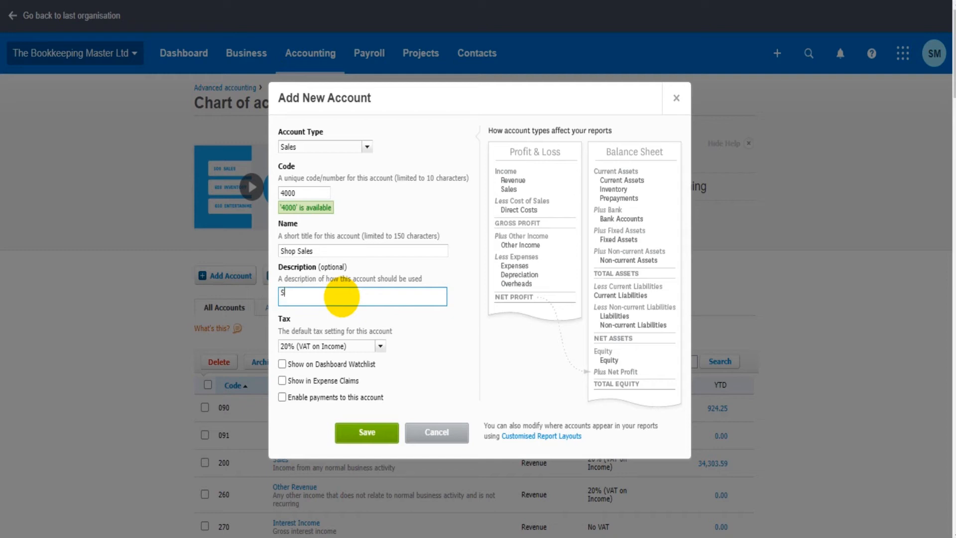
text(ales from)
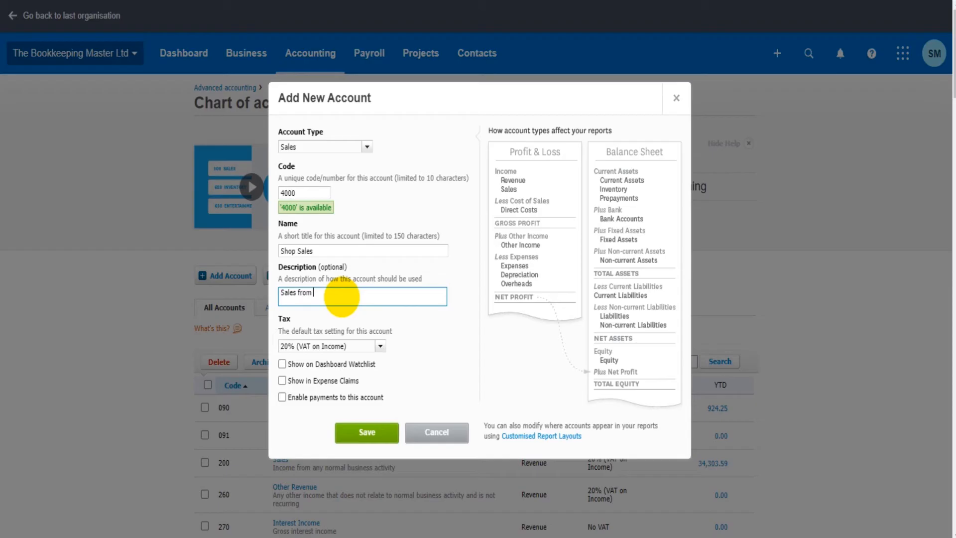
text(shop on)
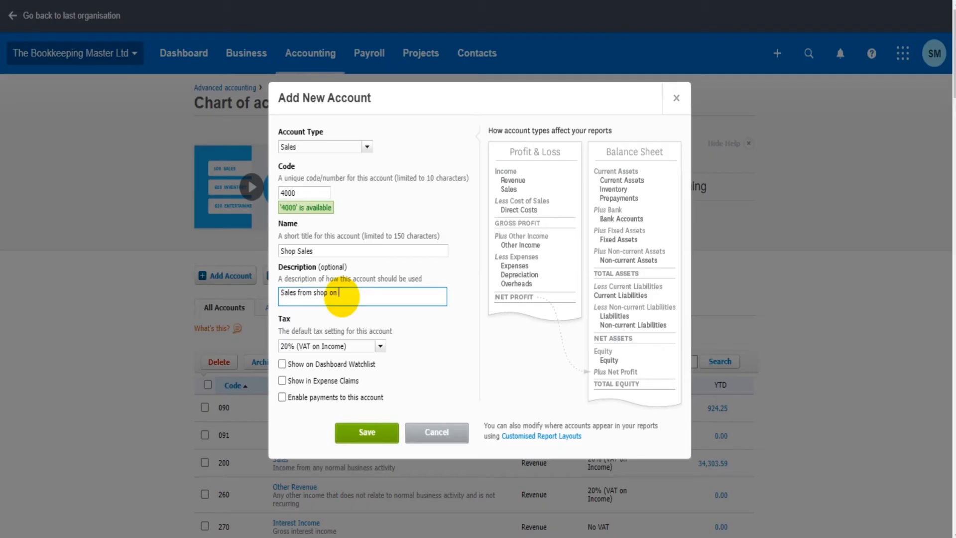
text(Bookkeeping)
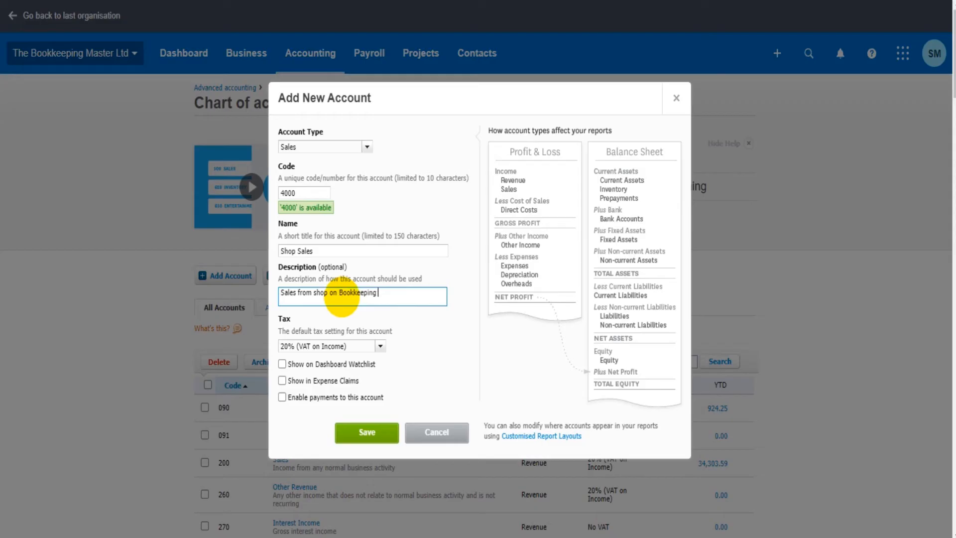
text(Street)
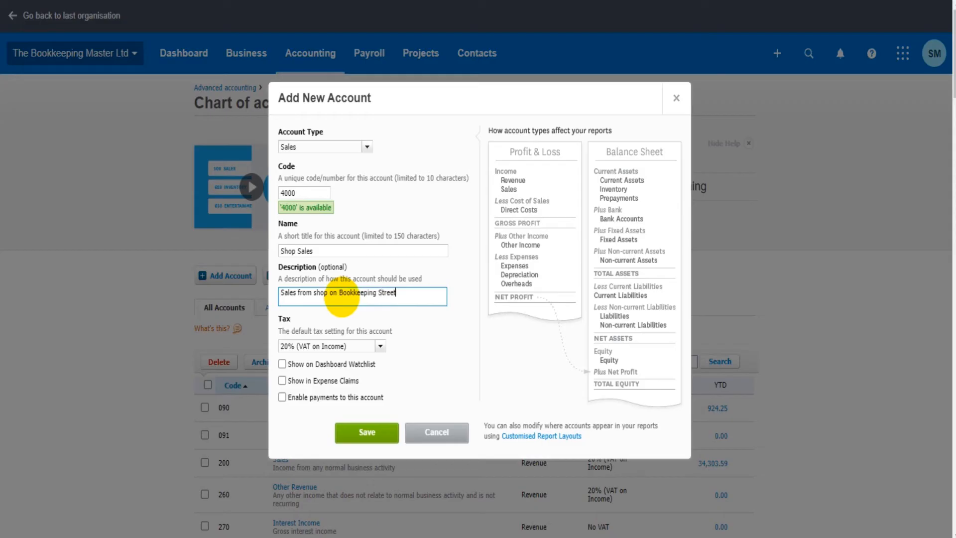
text(, premise B)
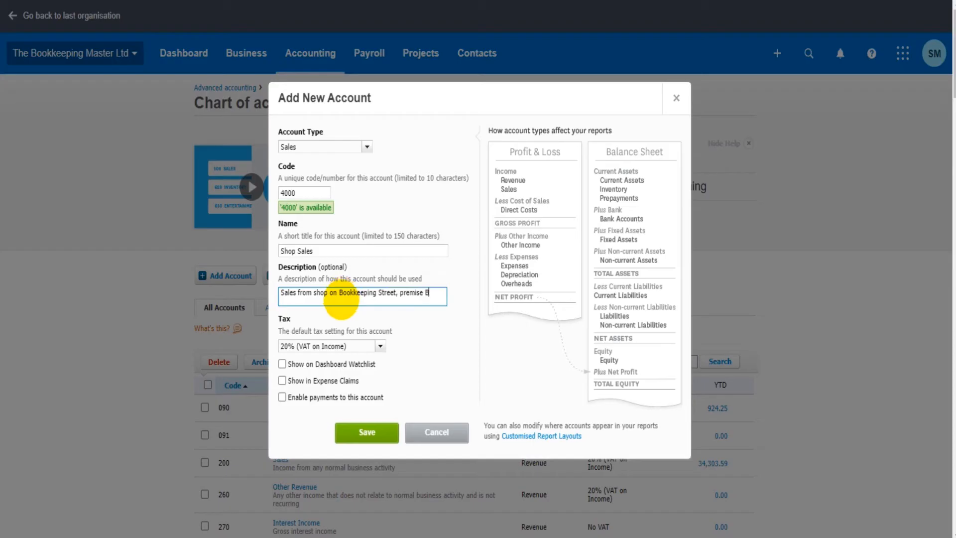
click(380, 346)
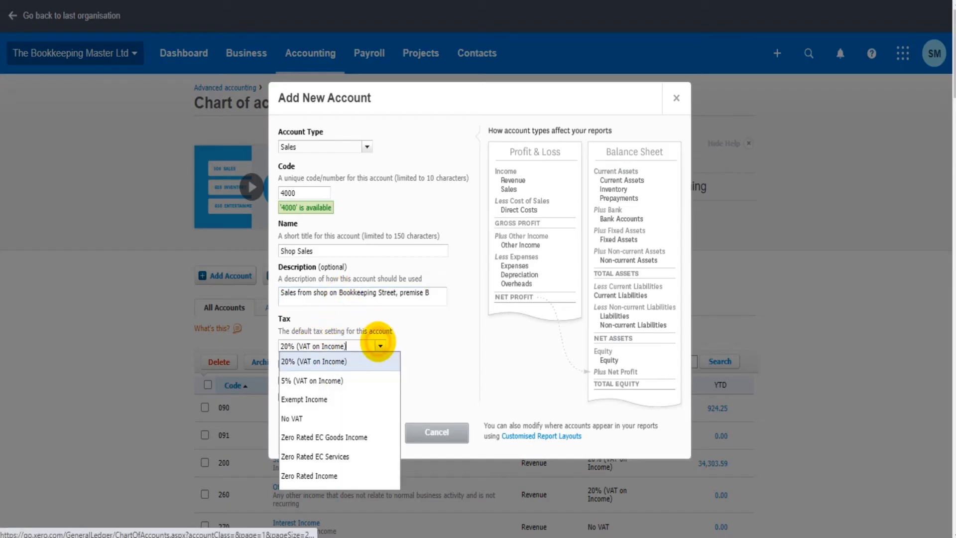
click(314, 361)
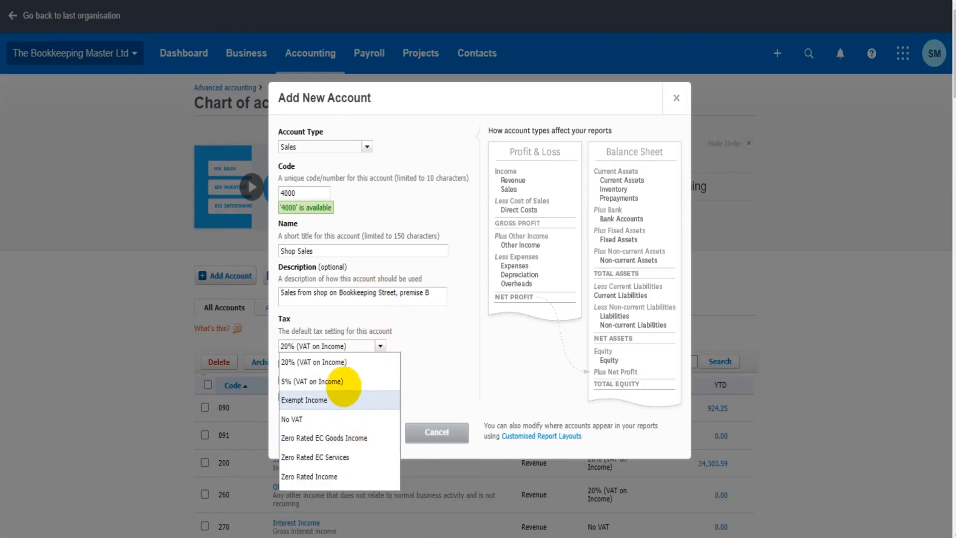
click(292, 419)
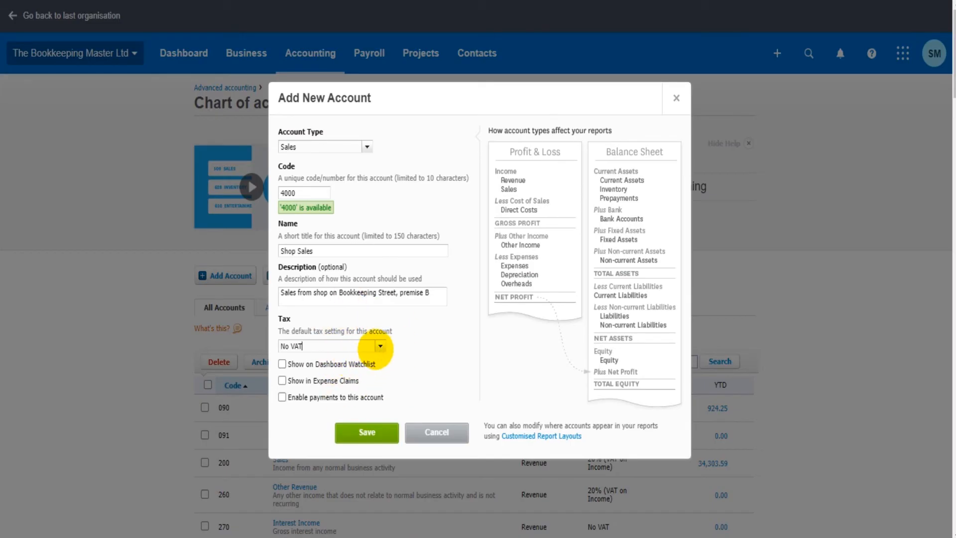
click(379, 346)
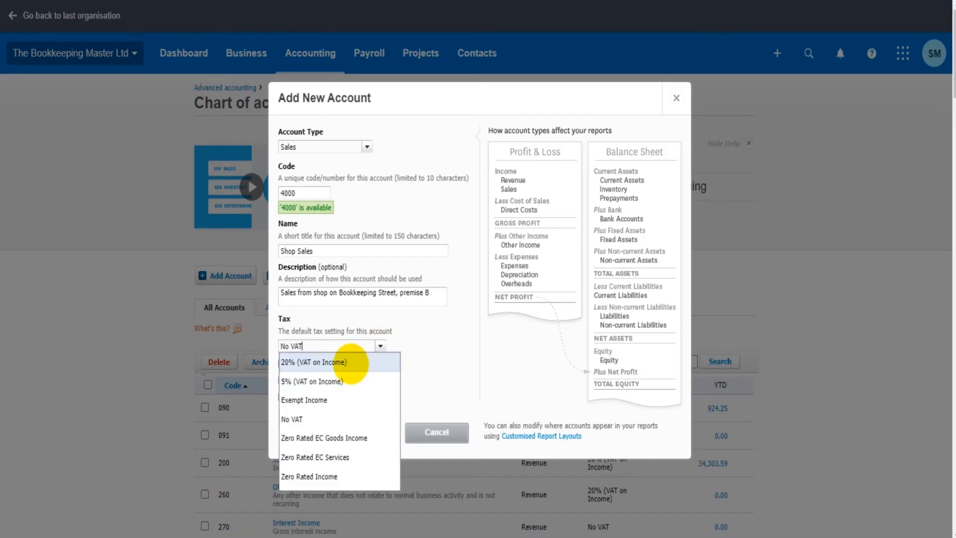
click(316, 362)
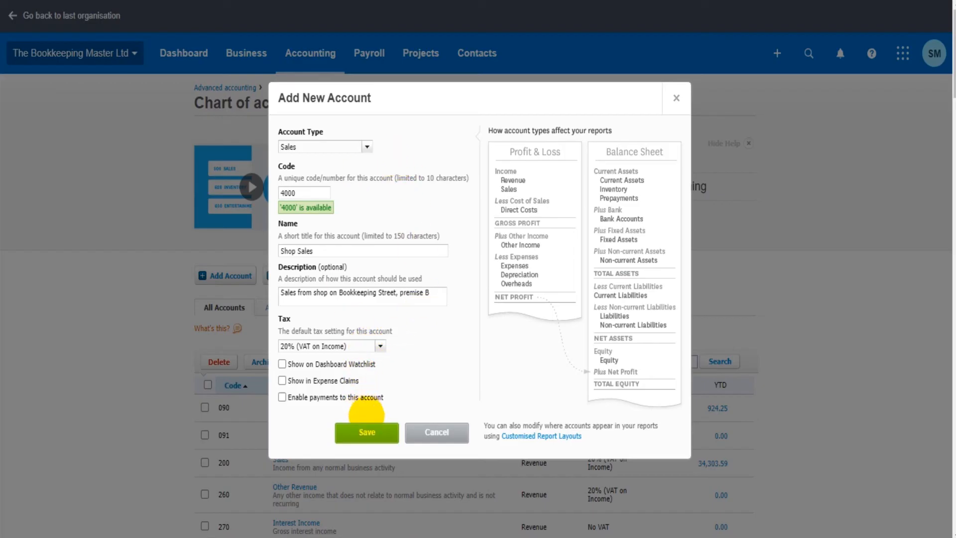
- Save the account and find 4000 Shop Sales listed in the chart of accounts
click(366, 433)
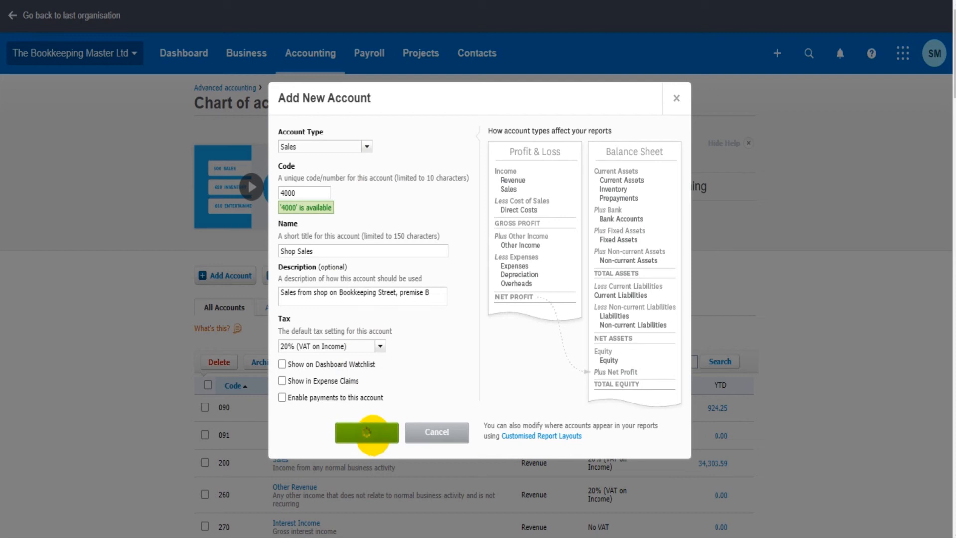
click(366, 432)
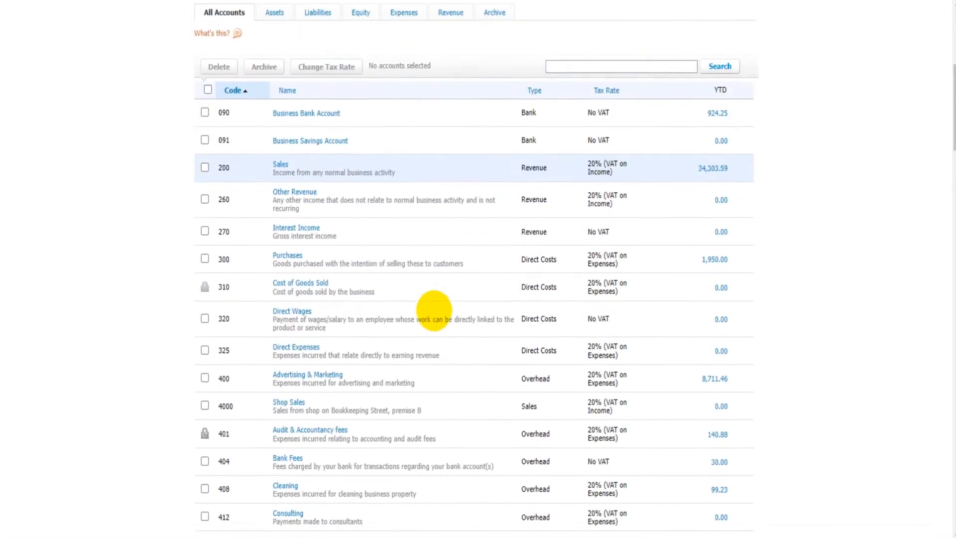
scroll(down, 3)
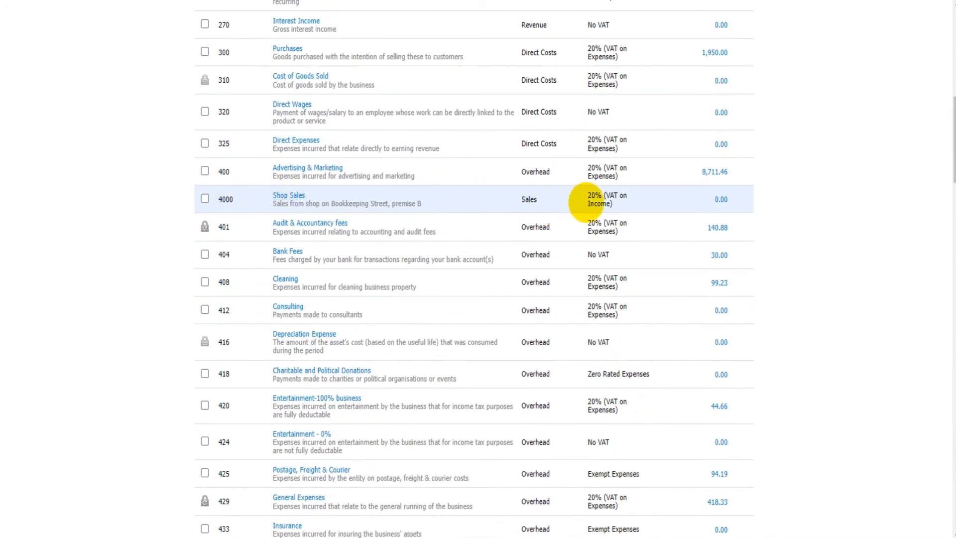
mouse_move(604, 202)
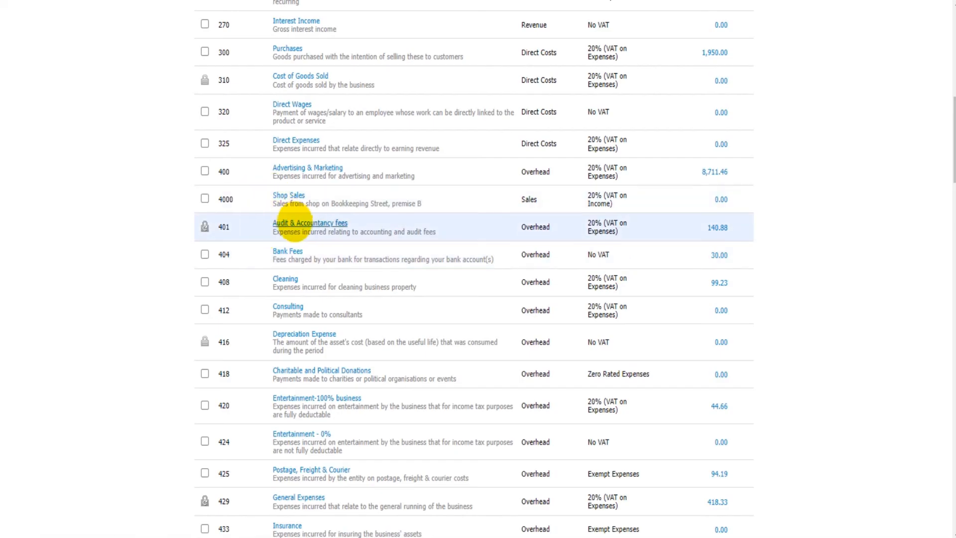
mouse_move(309, 222)
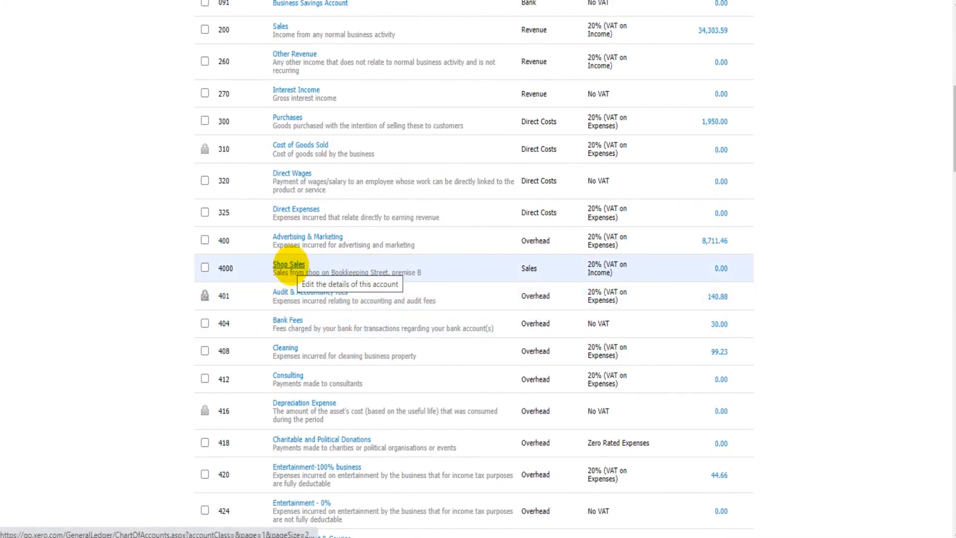
- Edit Shop Sales to code 4001 and extend its name to Shop Sales A
click(289, 263)
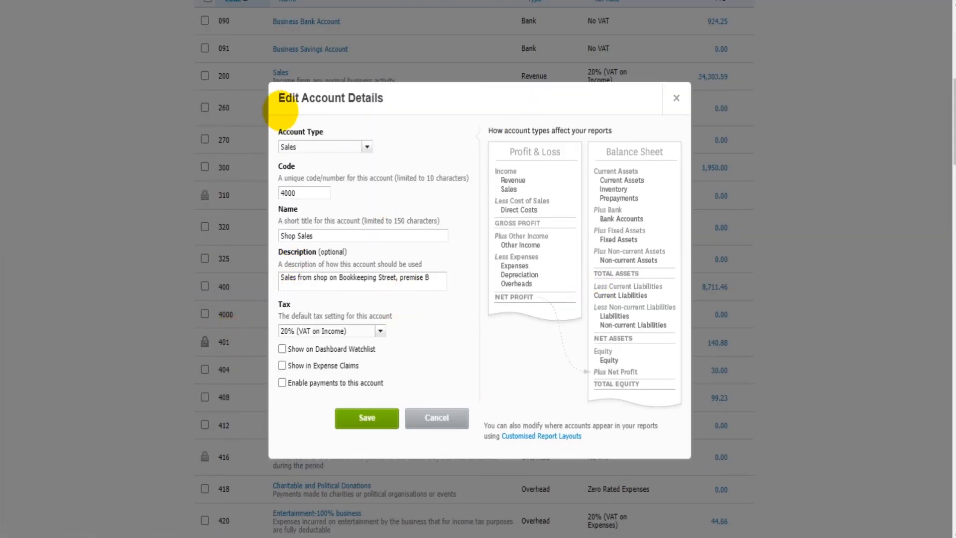
mouse_move(349, 390)
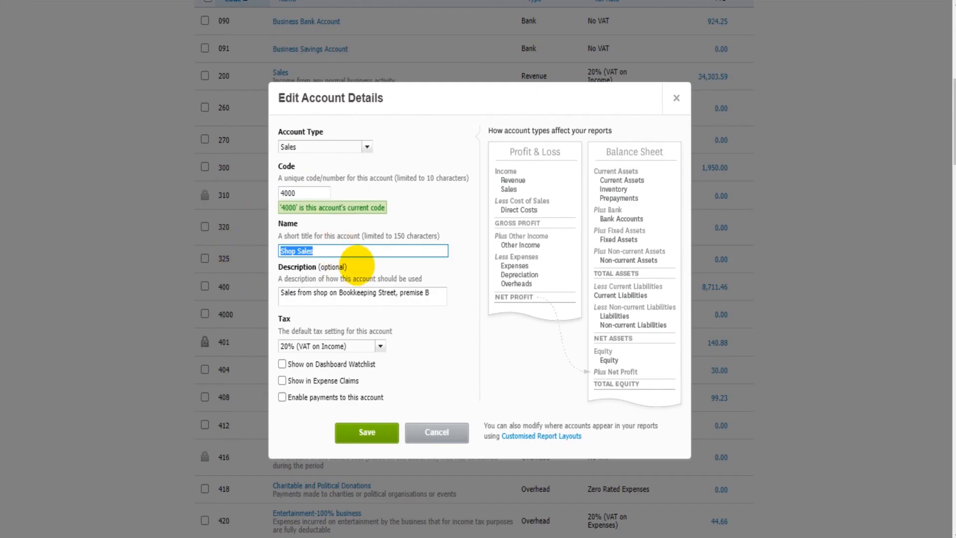
click(361, 297)
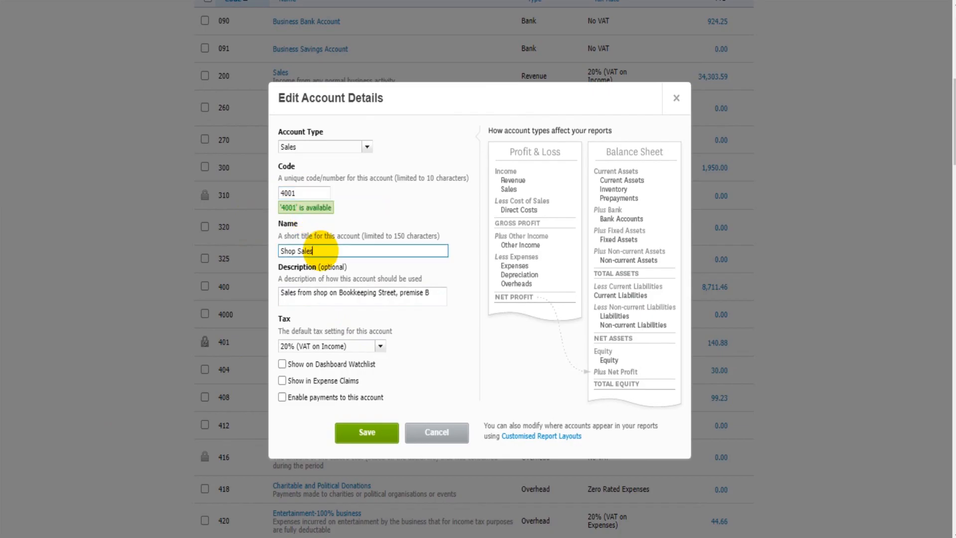
text(A)
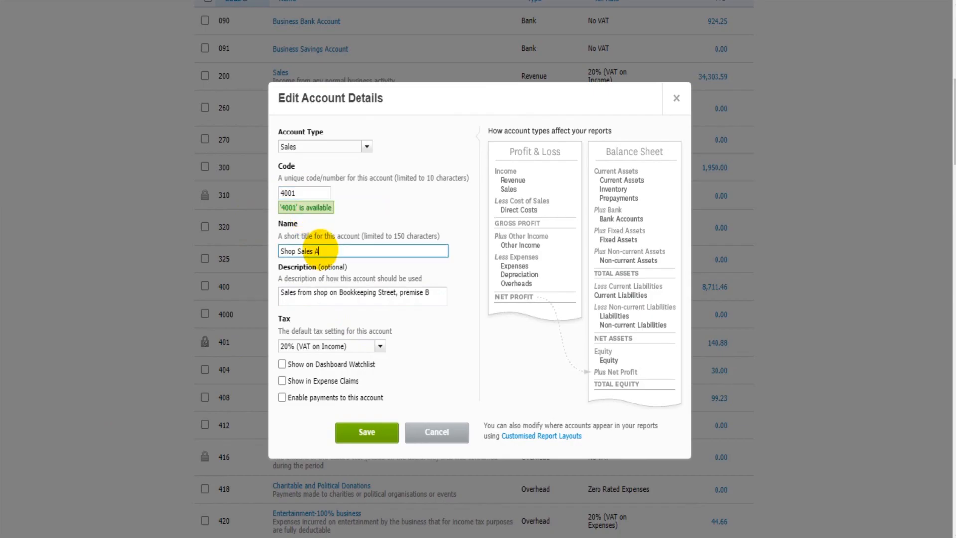
- Save the edits and check the 4001 Shop Sales A row in the chart
click(366, 432)
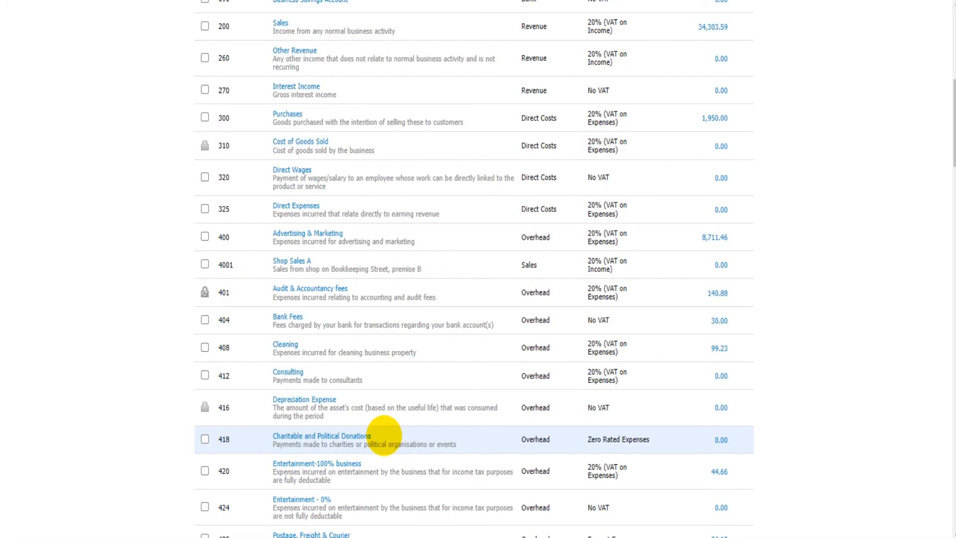
mouse_move(224, 237)
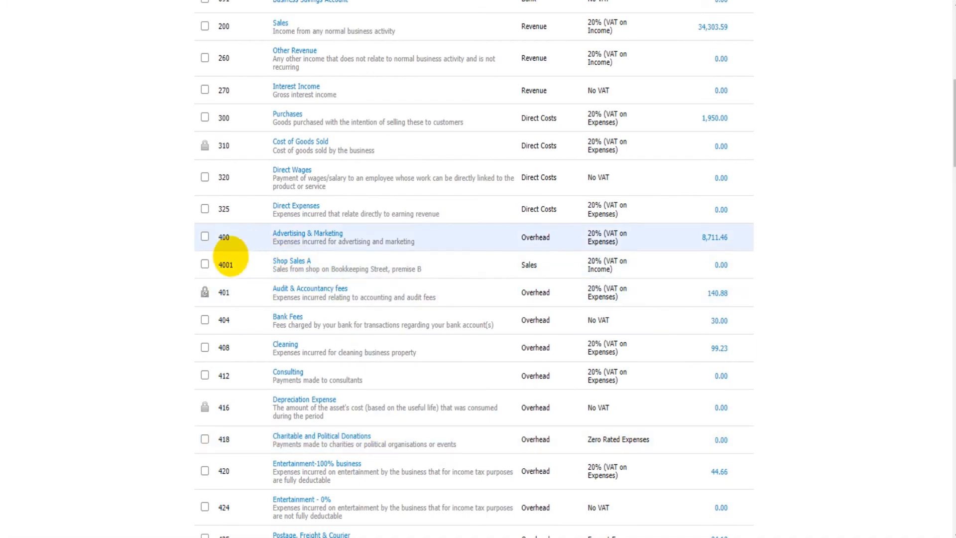
scroll(down, 3)
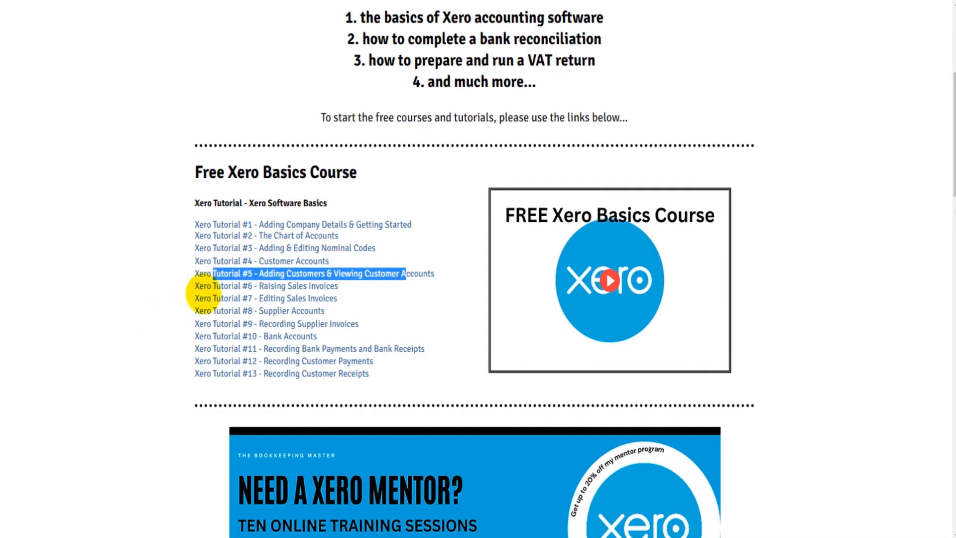
- Switch to The Bookkeeping Master site's Free Xero Basics Course links
click(265, 286)
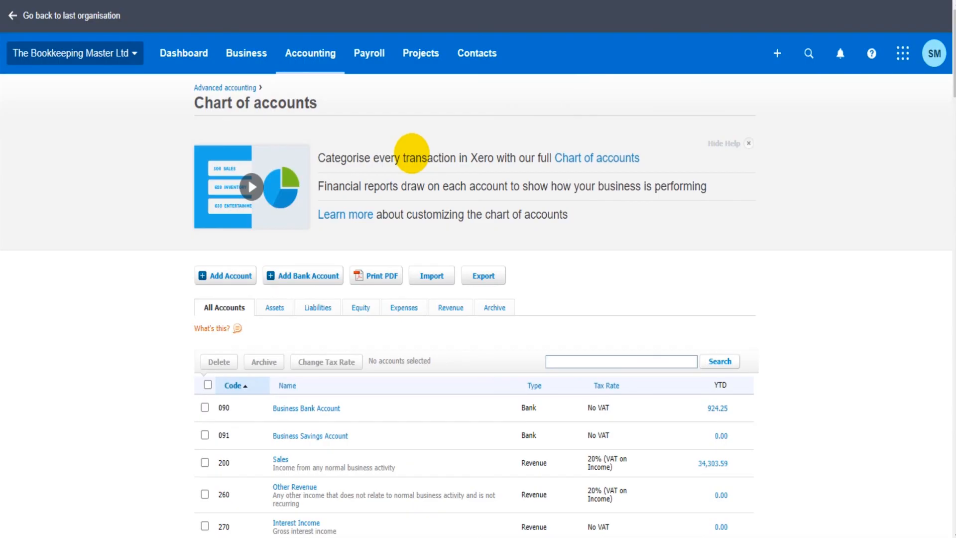
mouse_move(493, 101)
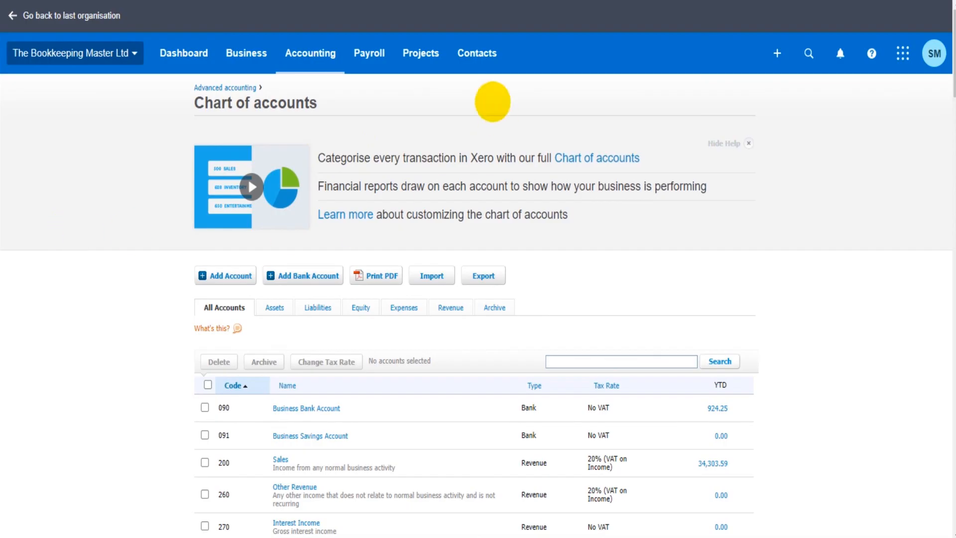